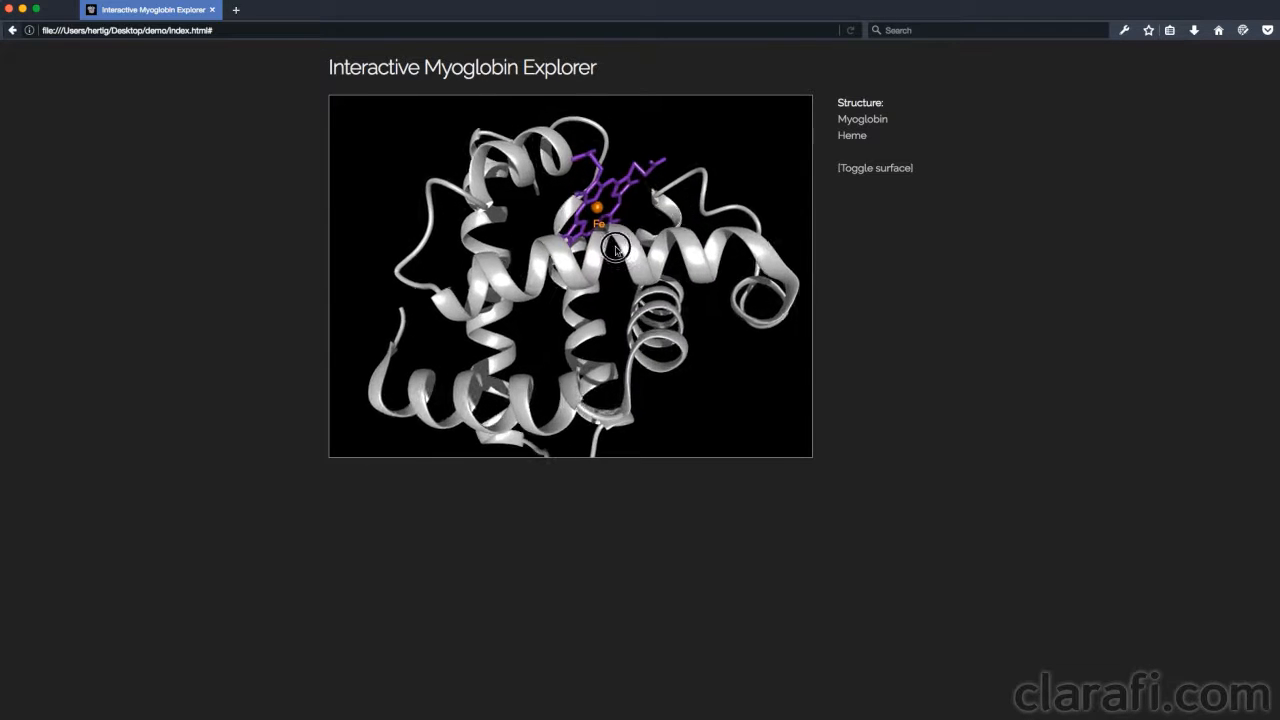
Rotate the myoglobin ribbon model to view the helices and heme from another side.
left_click_drag(616, 248, 498, 280)
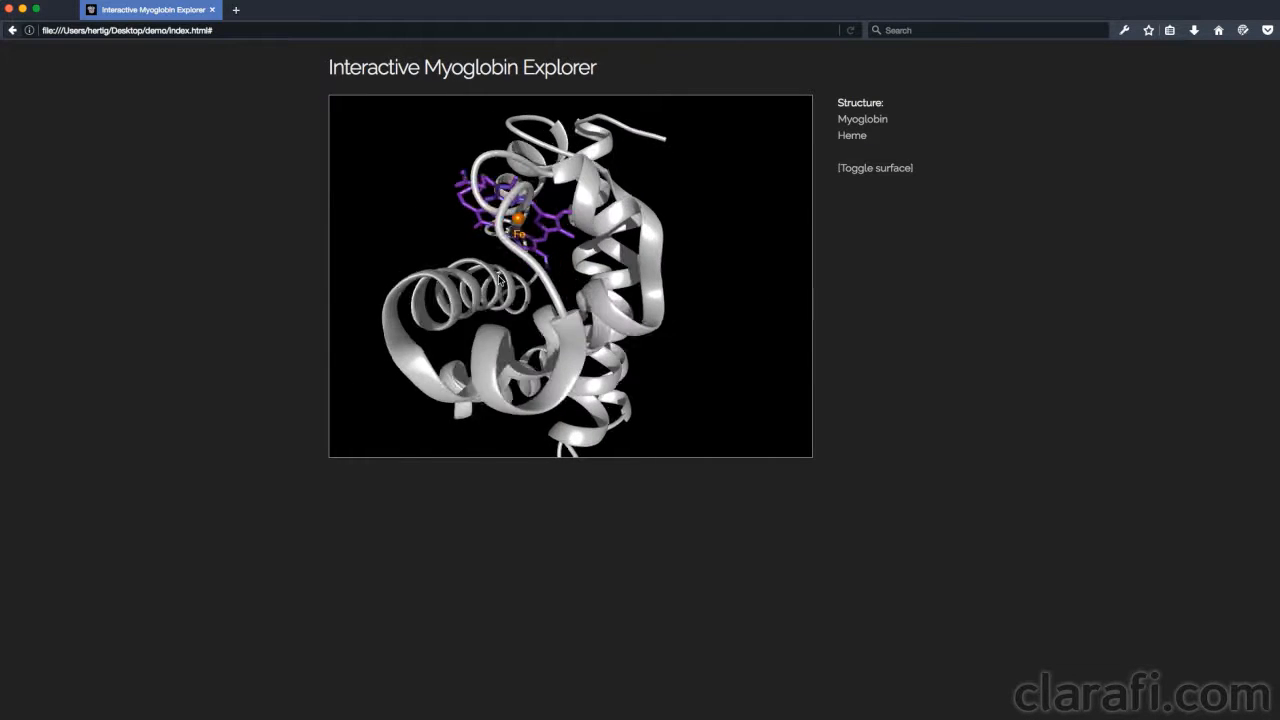